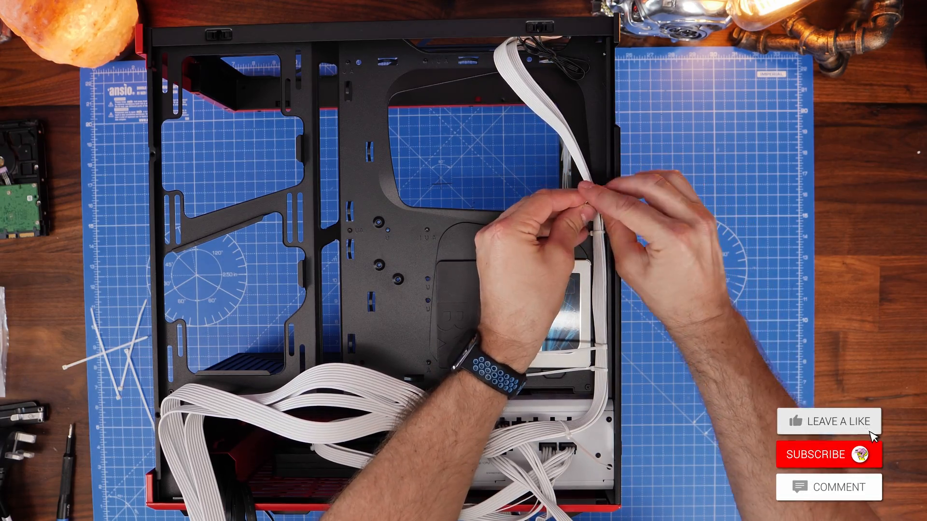
left_click(828, 455)
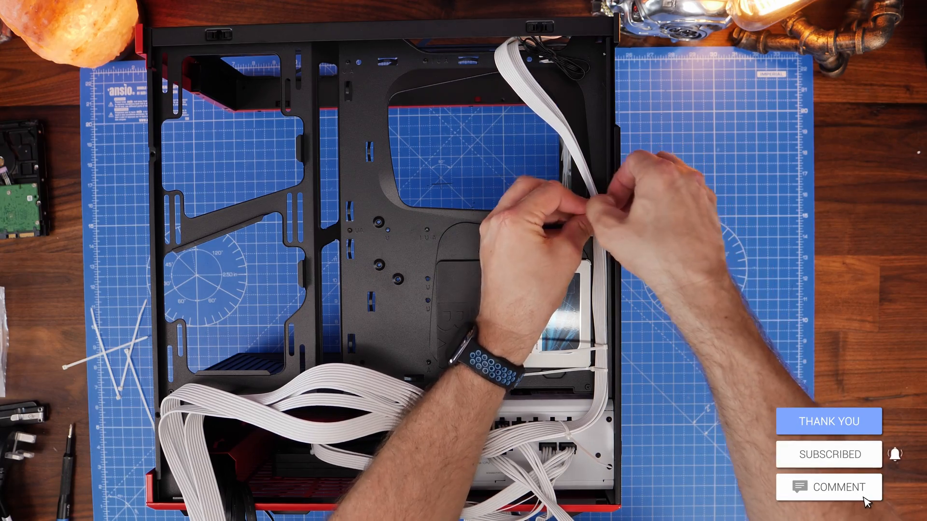